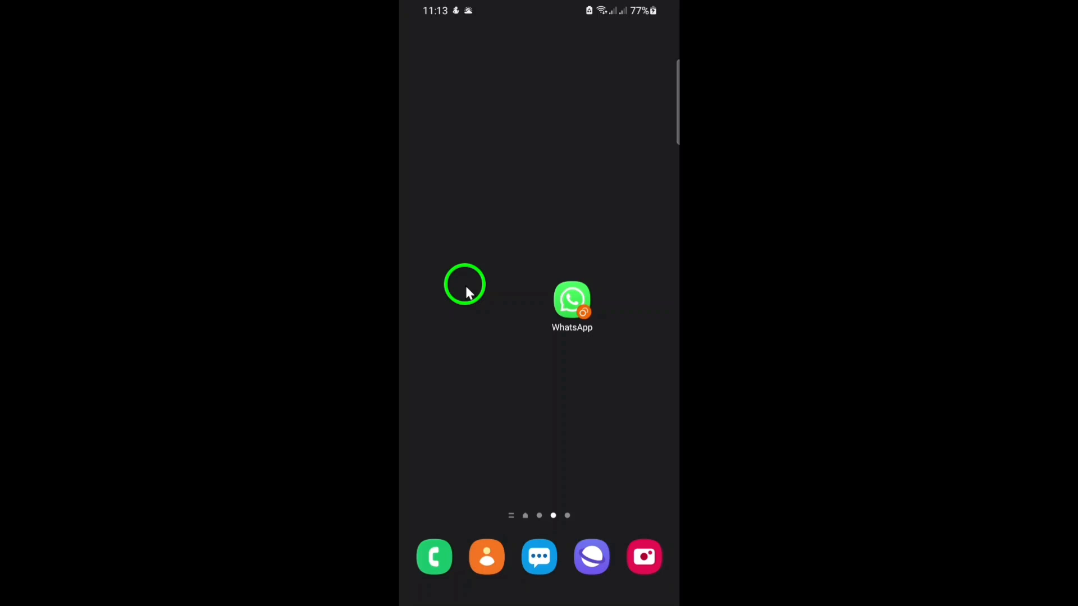
# Launch WhatsApp and enter the Smart Fixer Group conversation
pyautogui.click(572, 301)
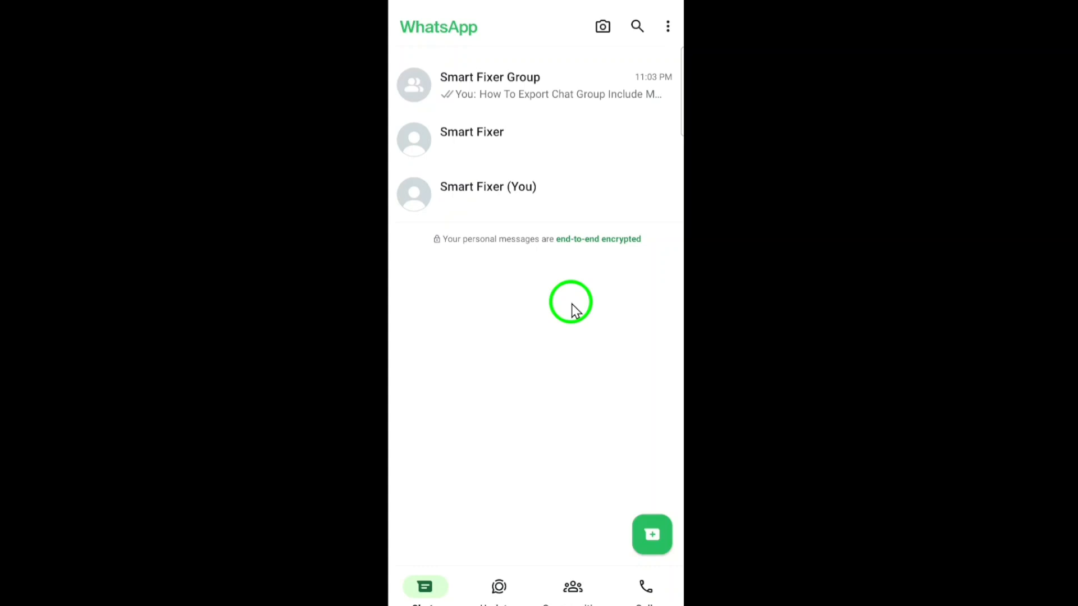
pyautogui.click(490, 86)
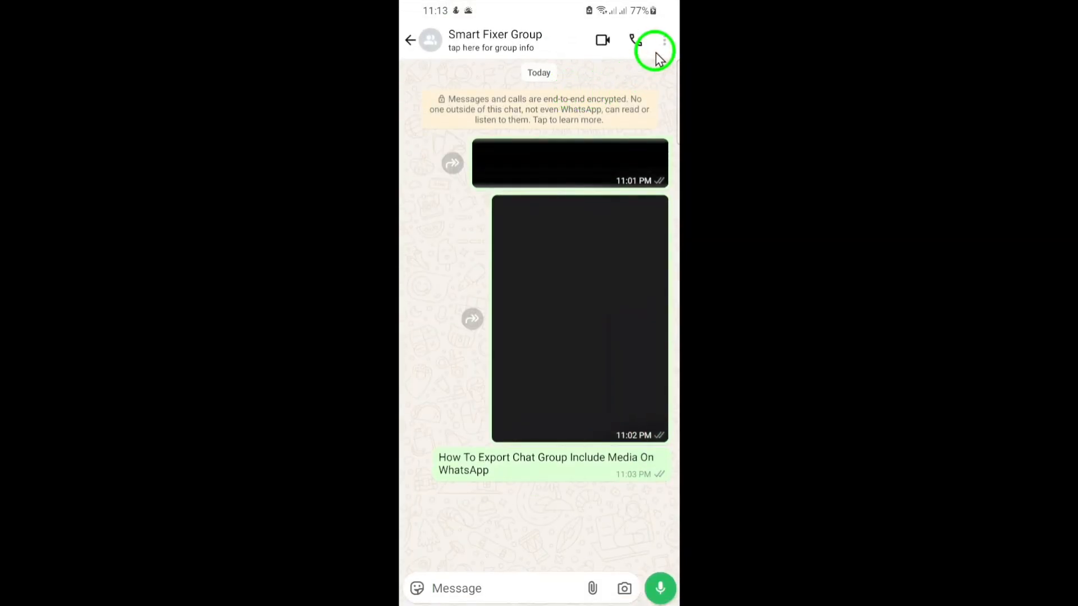
# Reveal the chat's extended options under More, where Export chat is listed
pyautogui.click(664, 40)
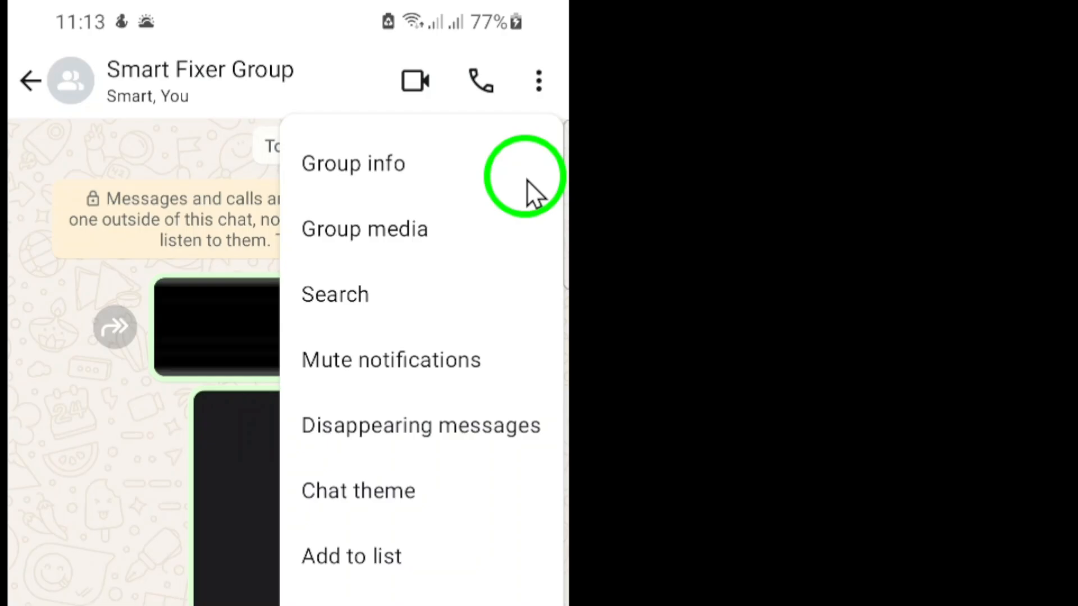
pyautogui.scroll(-3)
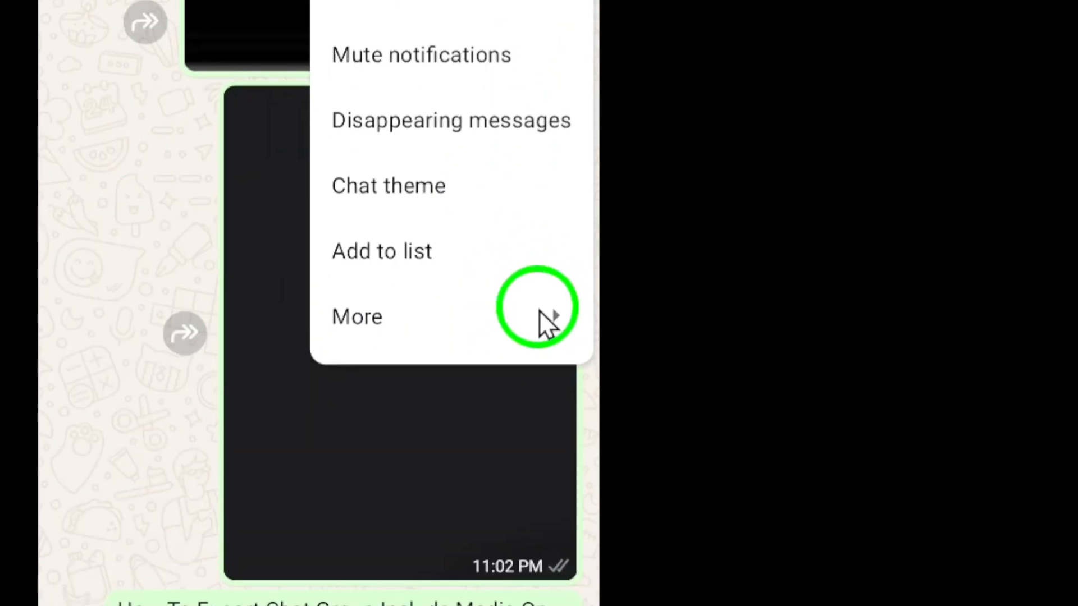
pyautogui.click(357, 316)
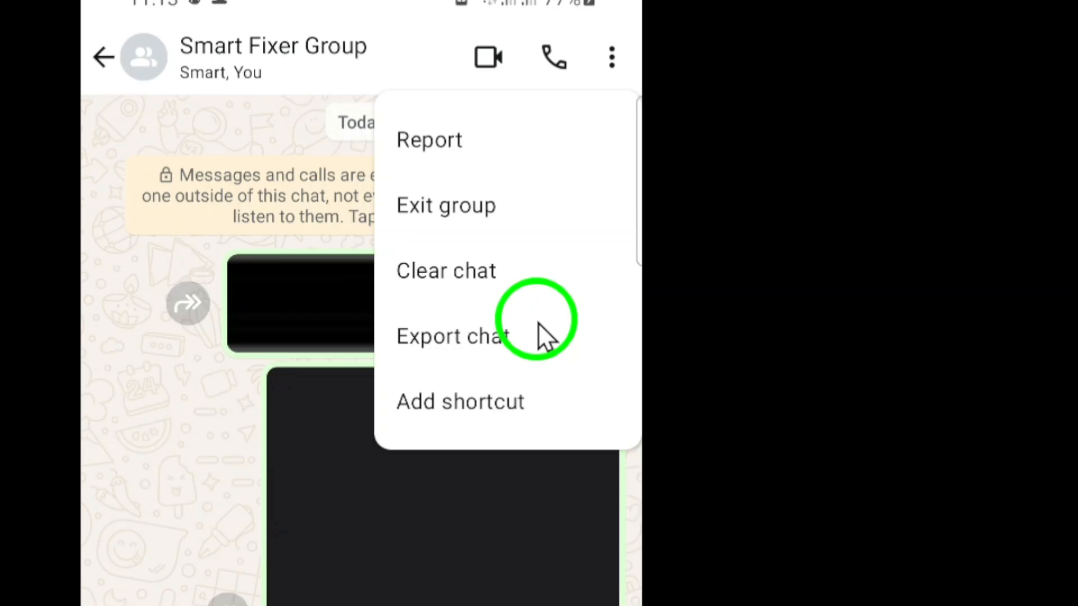
pyautogui.moveTo(543, 350)
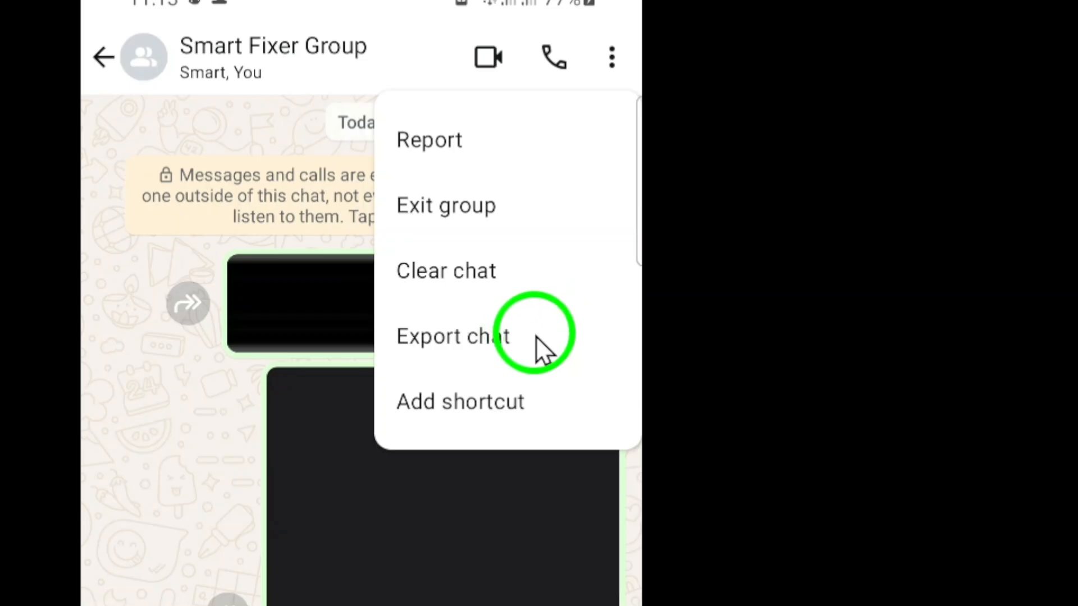
# Start Export chat, bringing up the include-media-or-not prompt
pyautogui.click(452, 335)
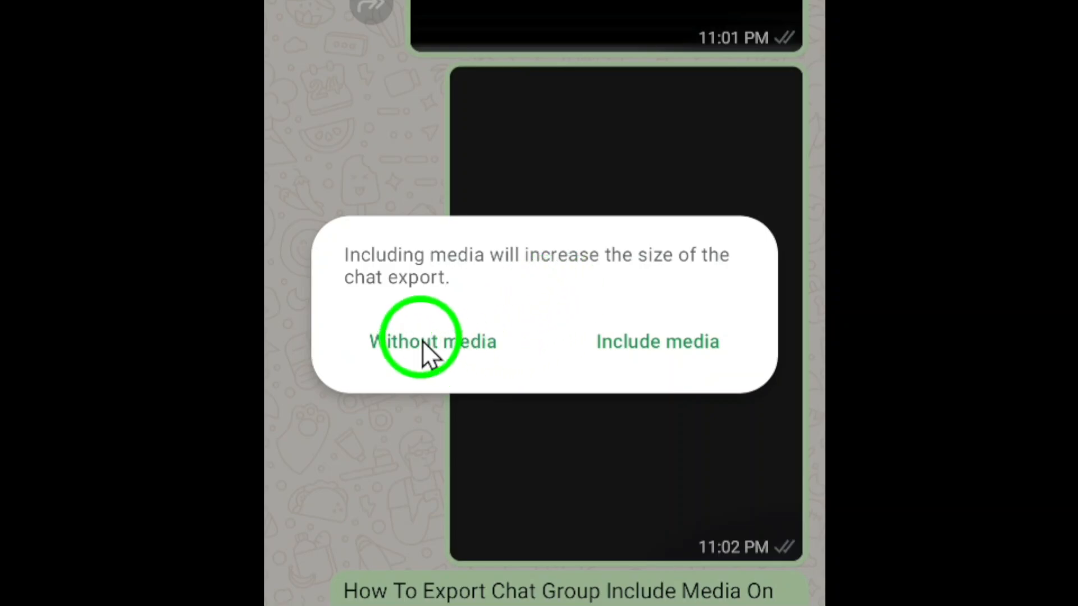
pyautogui.moveTo(537, 324)
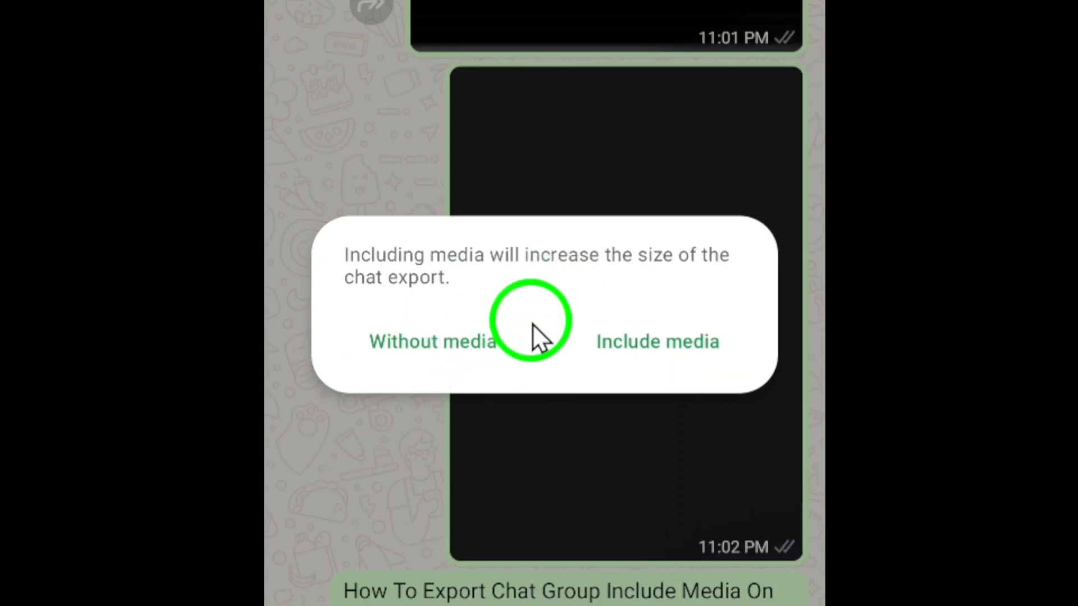
pyautogui.moveTo(694, 347)
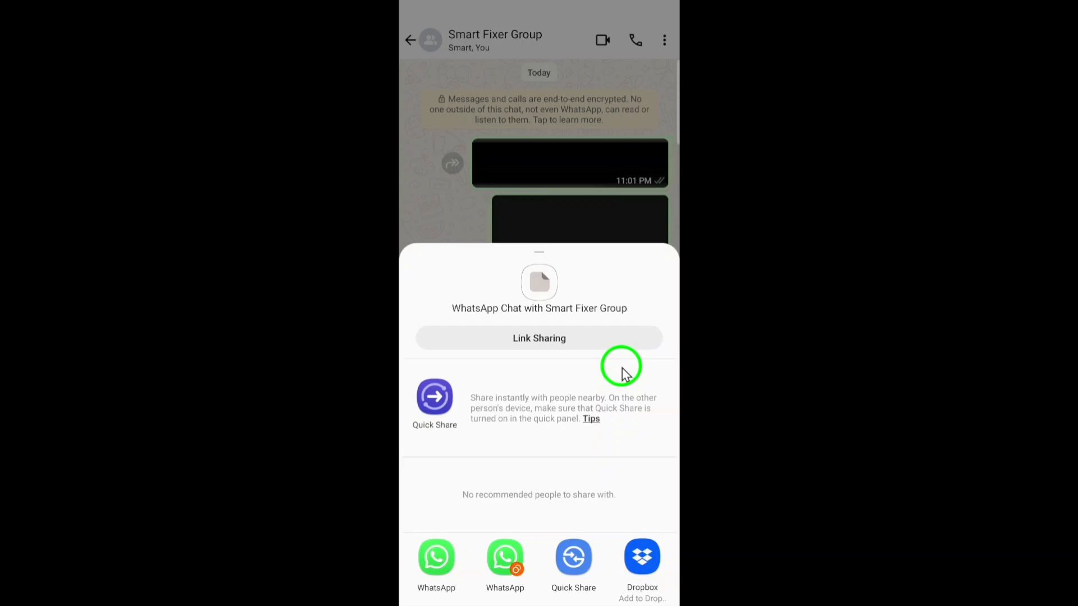
pyautogui.moveTo(606, 322)
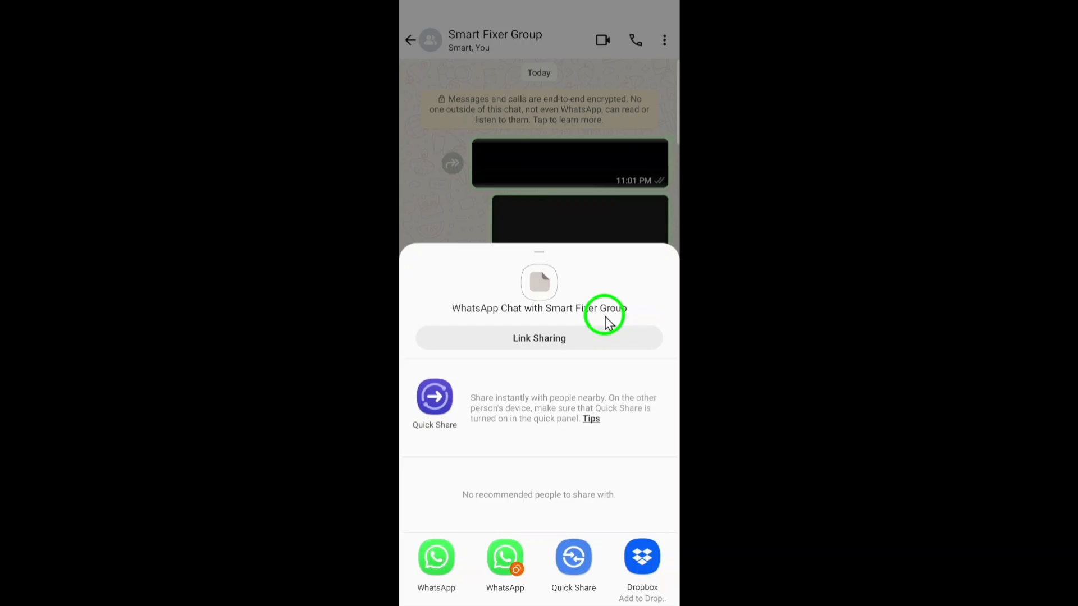
pyautogui.moveTo(617, 364)
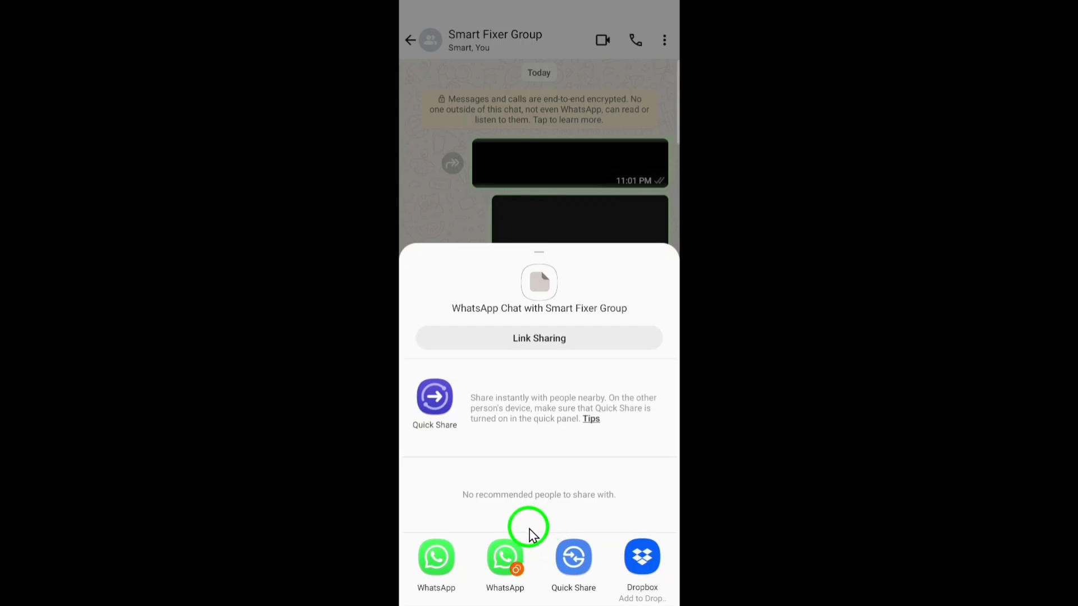
pyautogui.moveTo(534, 532)
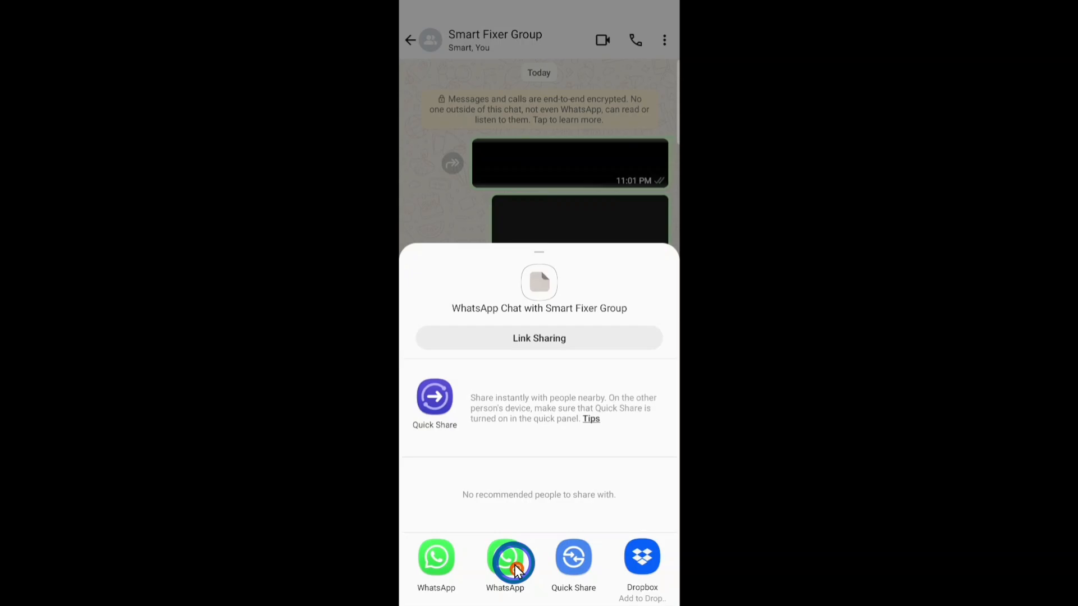
# Share the exported ZIP via WhatsApp to Smart Fixer Group and send it
pyautogui.click(506, 557)
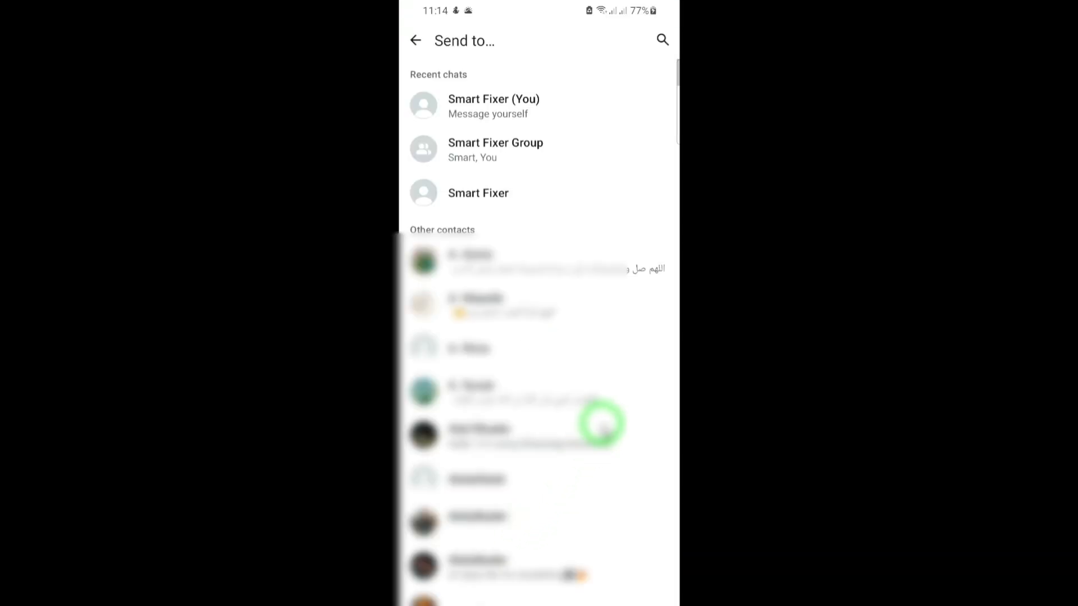
pyautogui.click(495, 150)
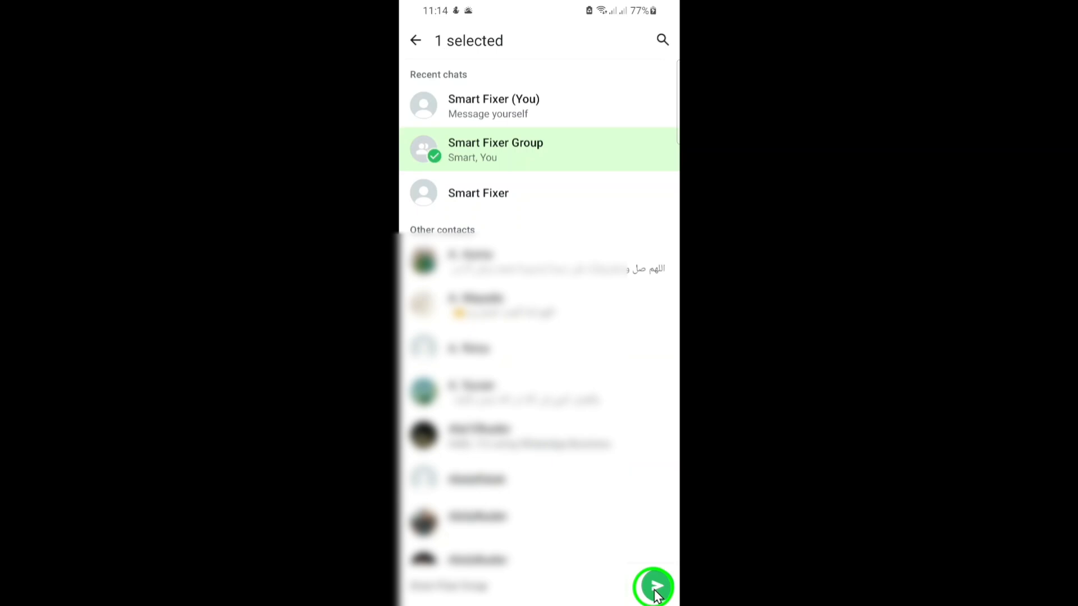
pyautogui.click(653, 585)
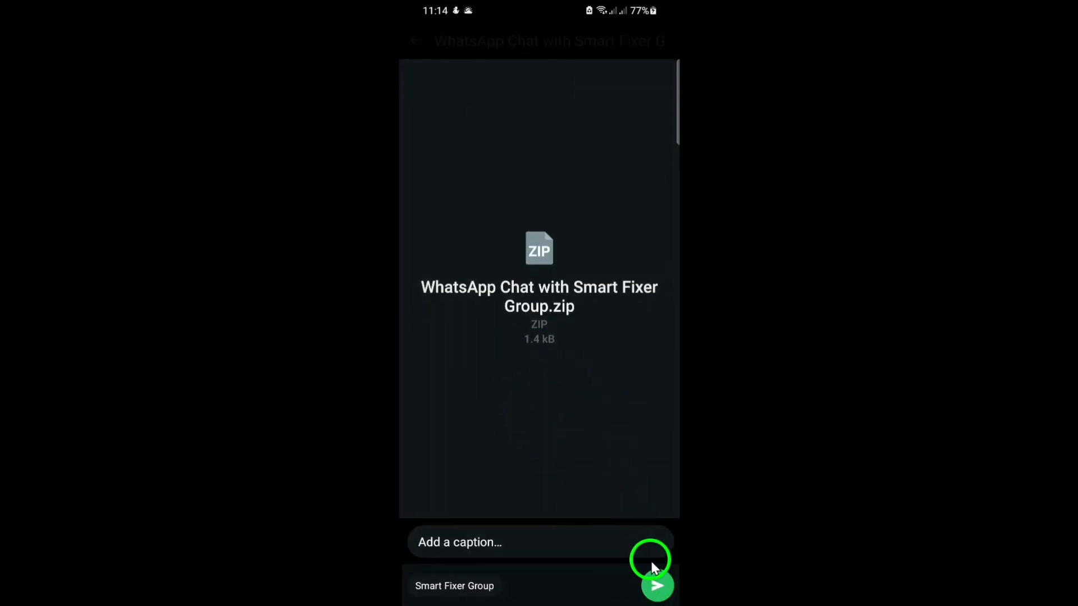
pyautogui.click(655, 586)
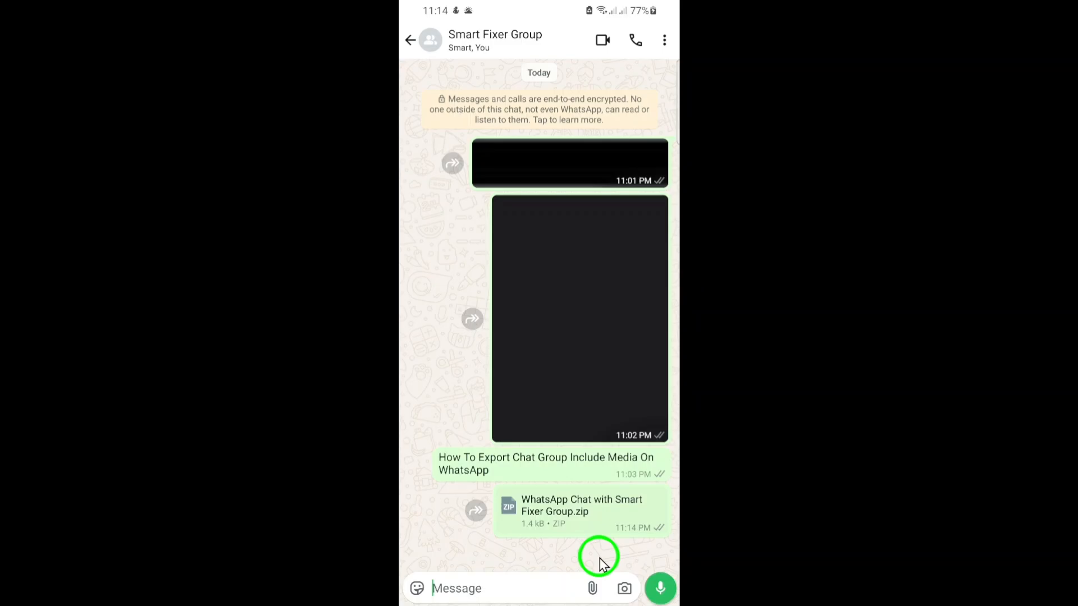
pyautogui.moveTo(597, 556)
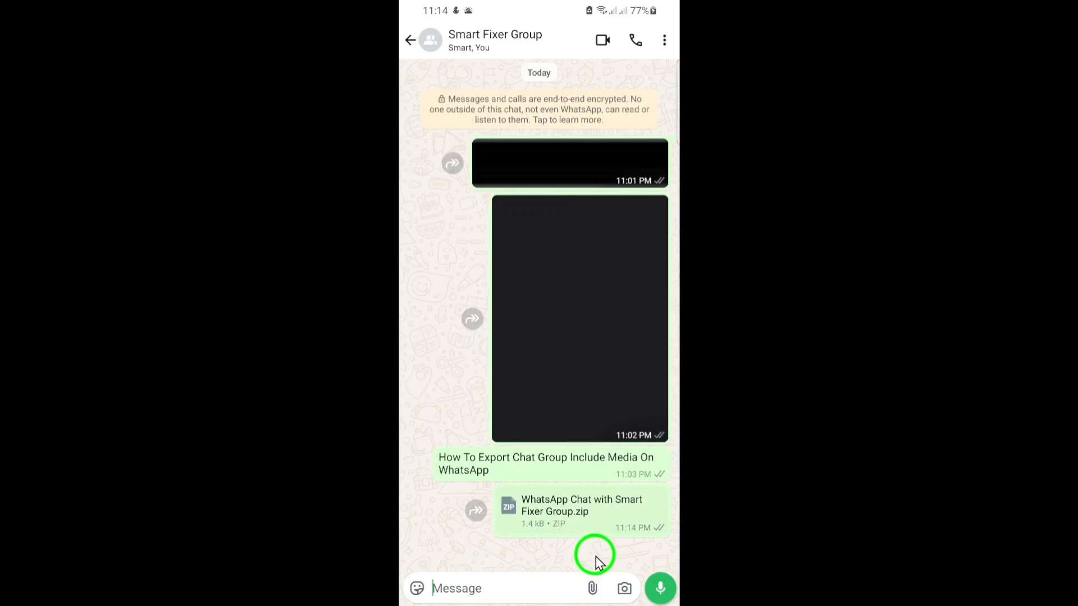